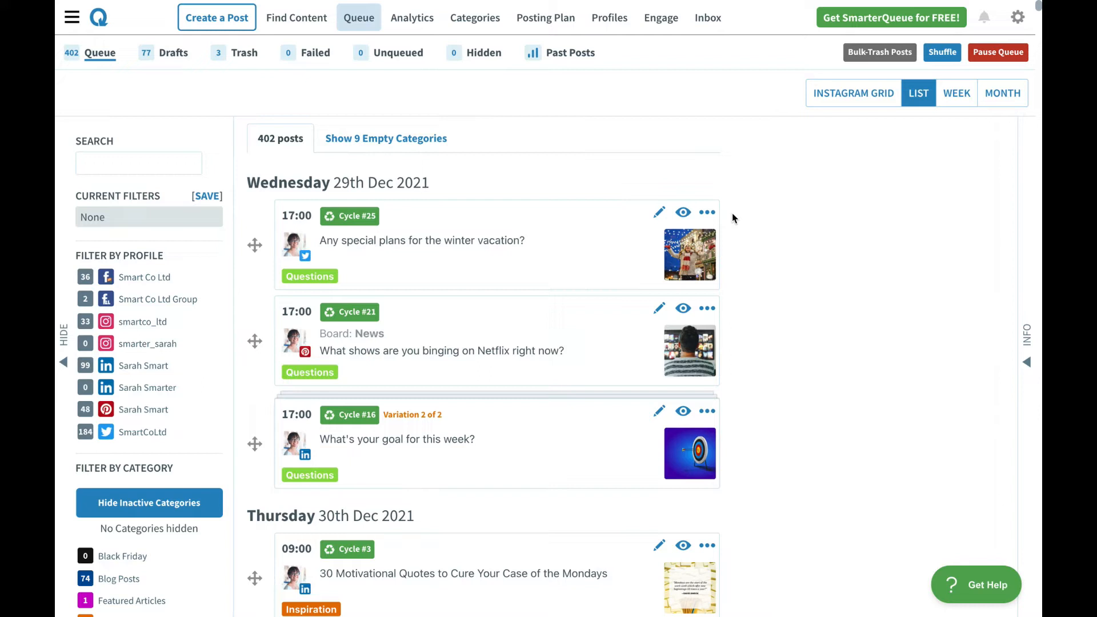
{"action": "mouse_move", "coordinate": [218, 16]}
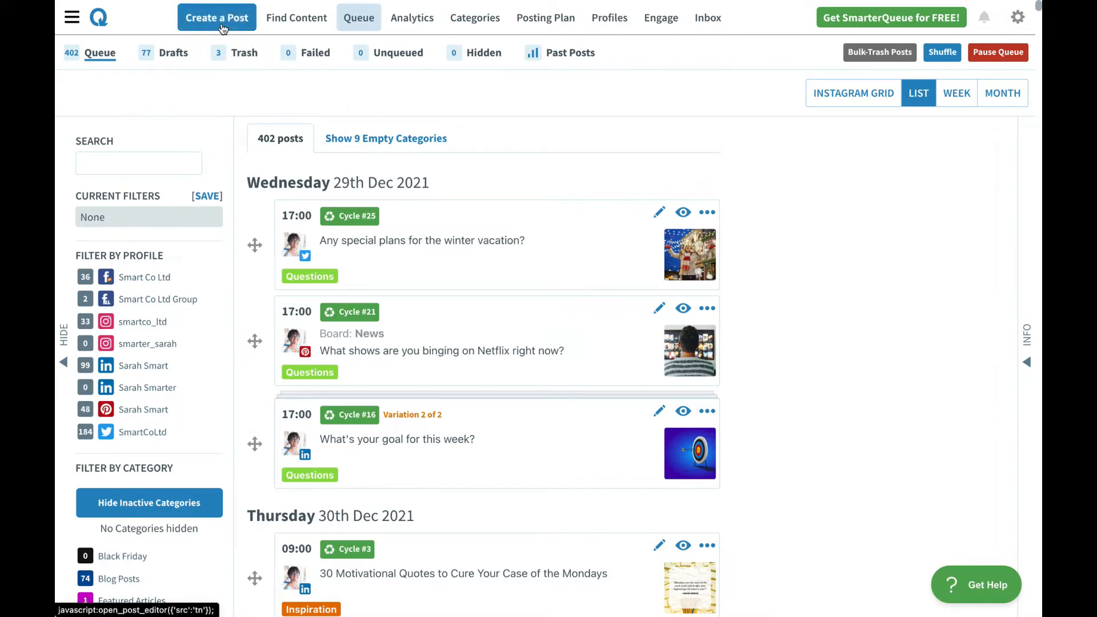
Create a Questions-category post for LinkedIn, Smart Co Ltd, smartco_ltd Instagram and SmartCoLtd Twitter
{"action": "left_click", "coordinate": [216, 16]}
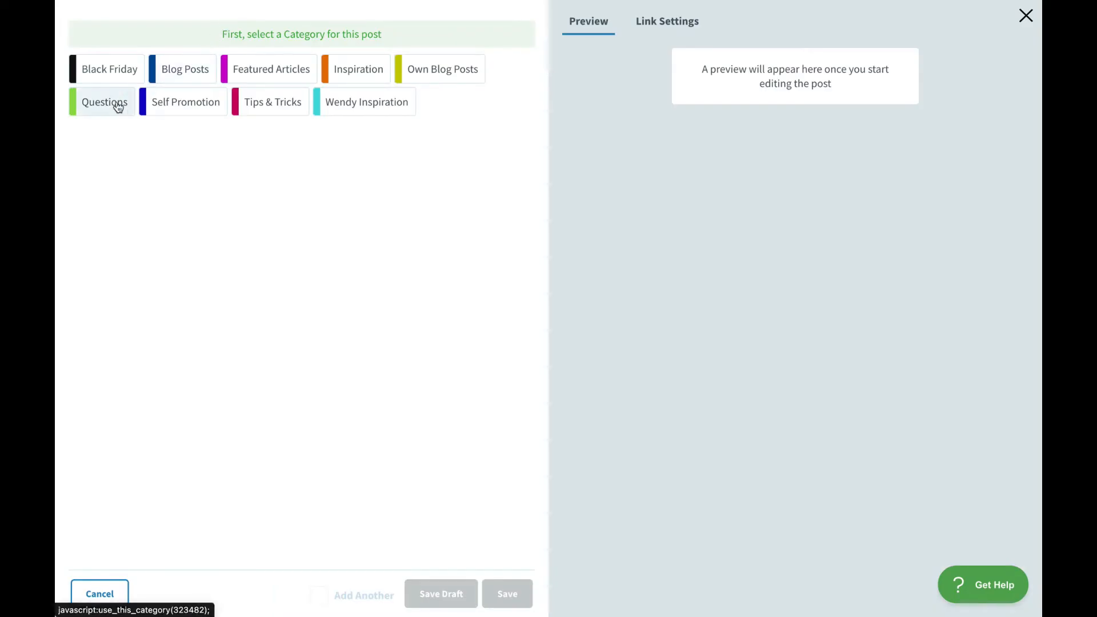
{"action": "left_click", "coordinate": [104, 102]}
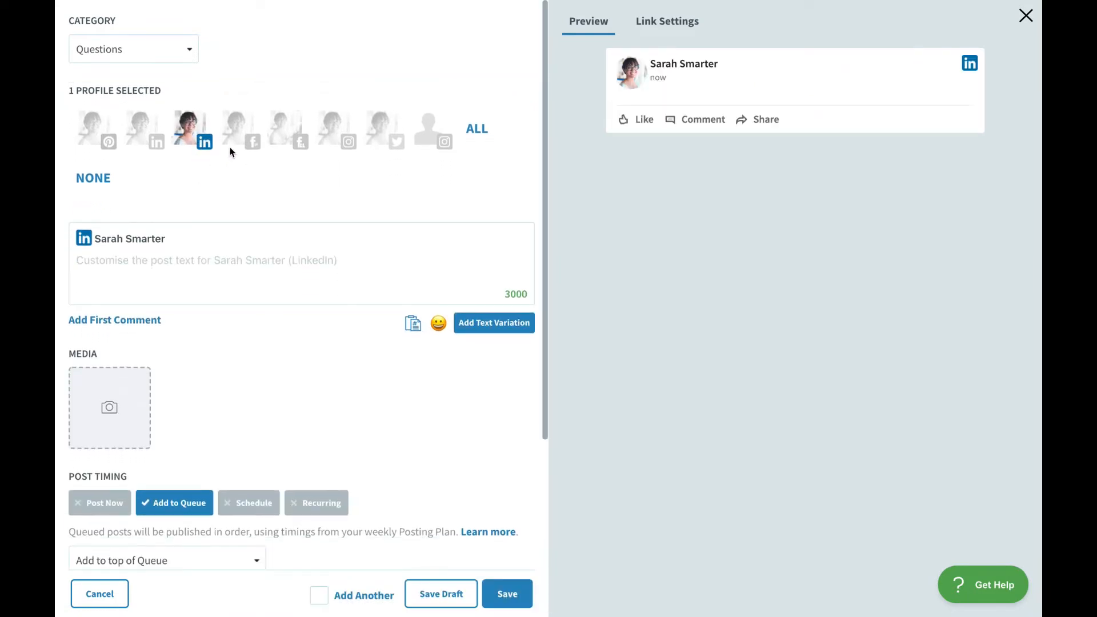
{"action": "left_click", "coordinate": [237, 128]}
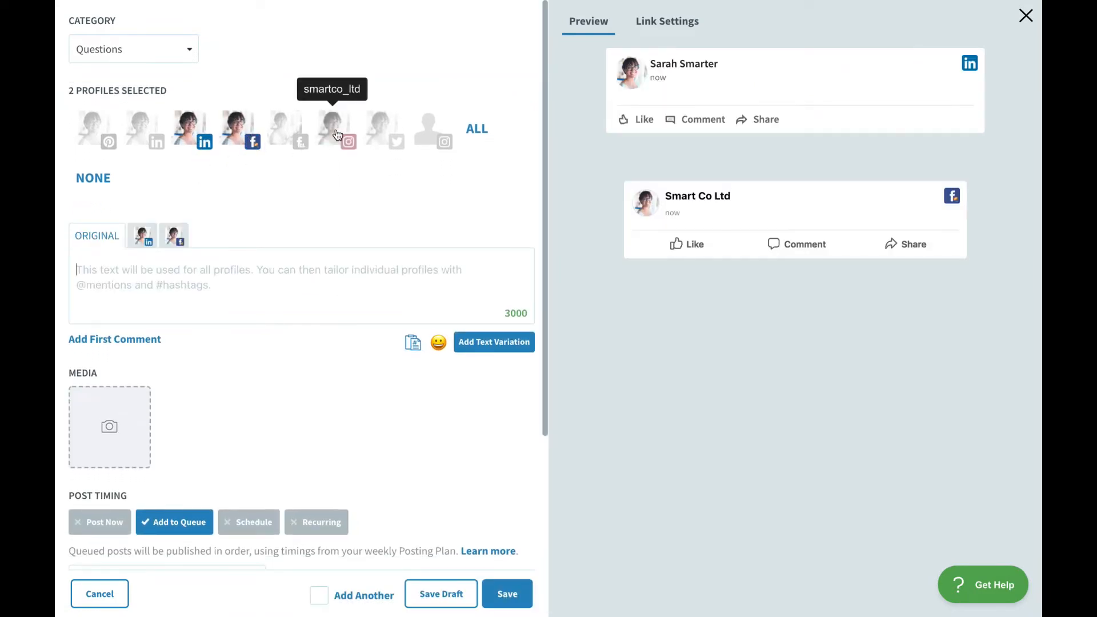
{"action": "left_click", "coordinate": [333, 129]}
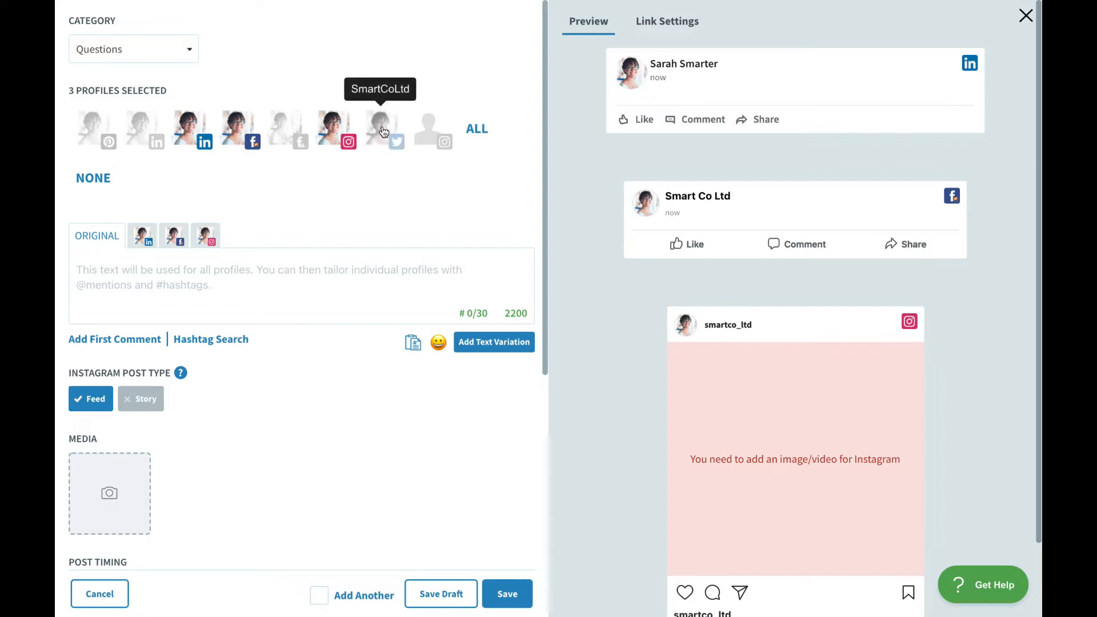
{"action": "left_click", "coordinate": [380, 128]}
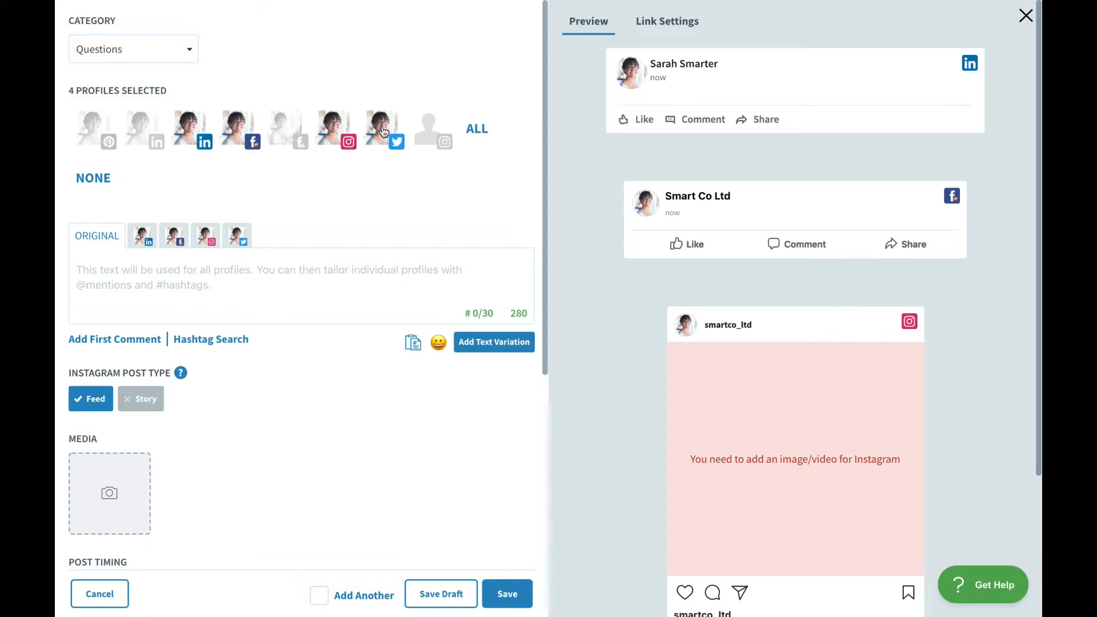
Enter the post text 'If you're looking for a smart, all-in-one social media management tool, try out'
{"action": "type", "text": "If you're looking for a smart, all-in-one social media management tool, try out"}
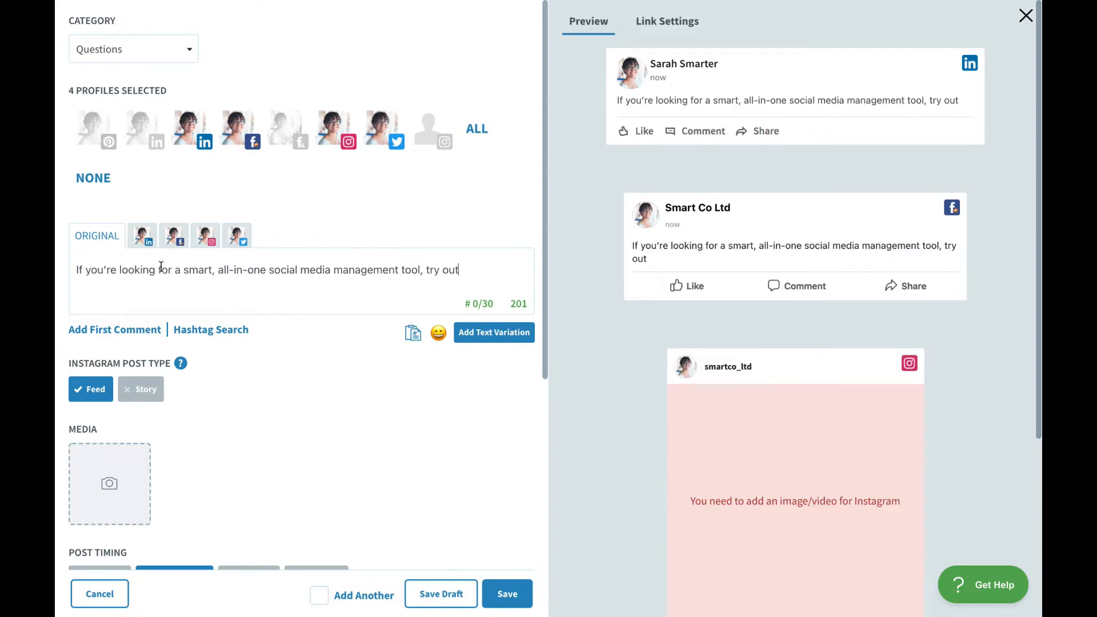
{"action": "mouse_move", "coordinate": [143, 236]}
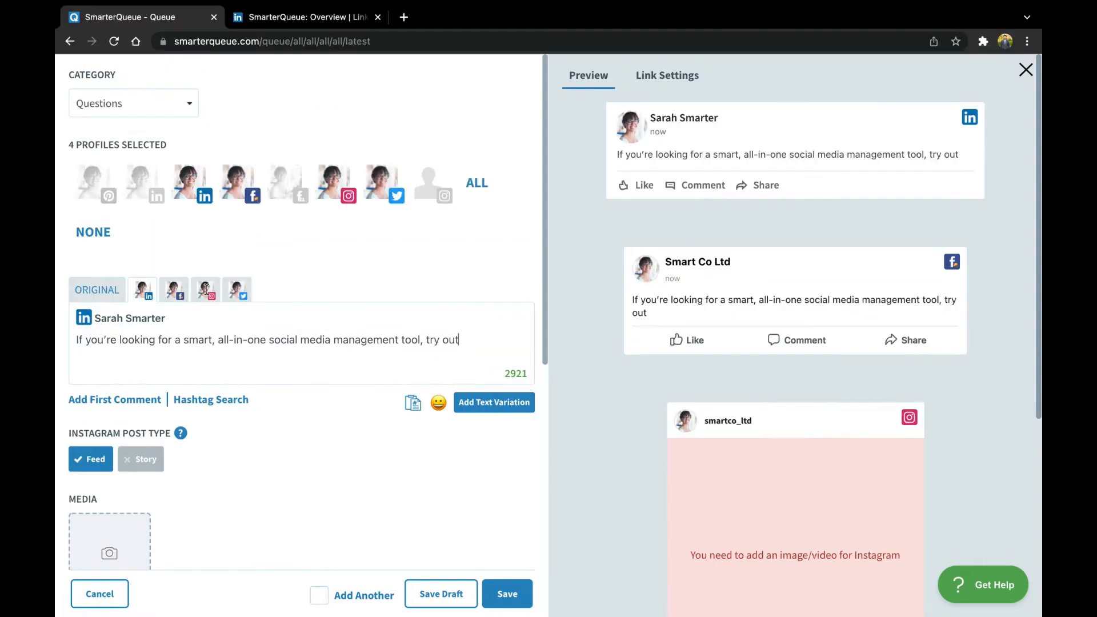
Look up the SmarterQueue company page handle on LinkedIn, then return to the draft
{"action": "left_click", "coordinate": [304, 16]}
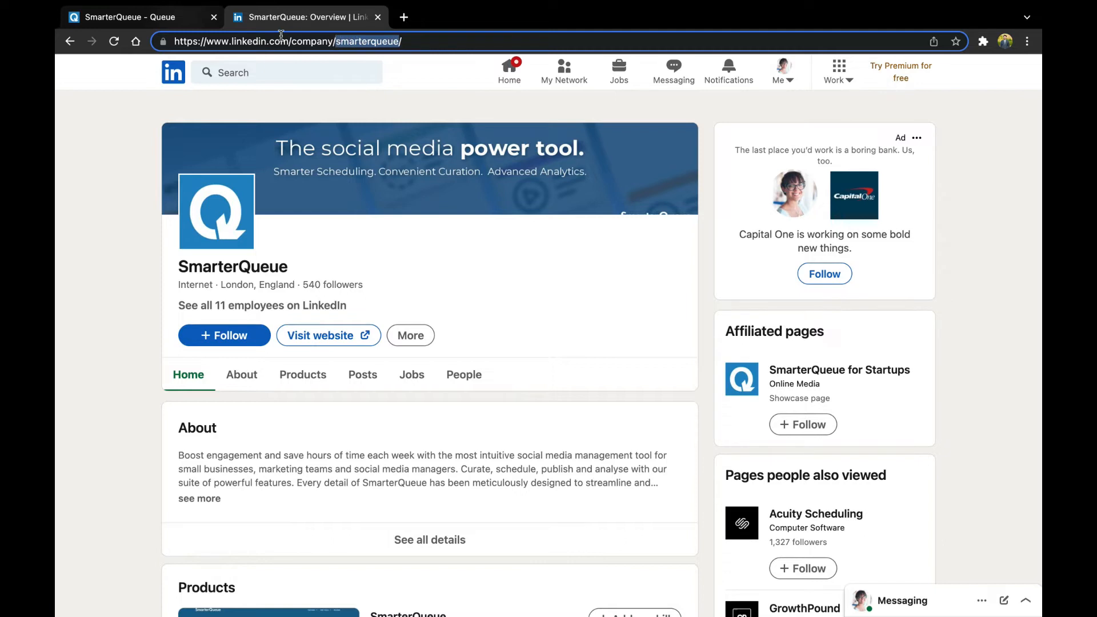
{"action": "left_click", "coordinate": [133, 16]}
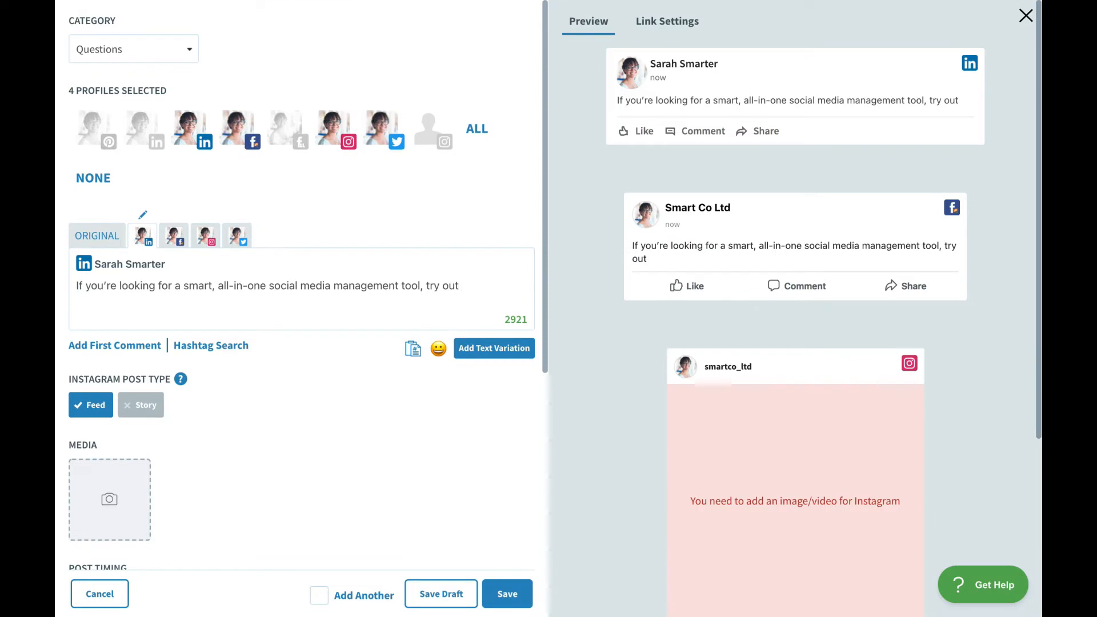
Append a linked SmarterQueue company mention to the LinkedIn version's text
{"action": "type", "text": "@smarterqueue"}
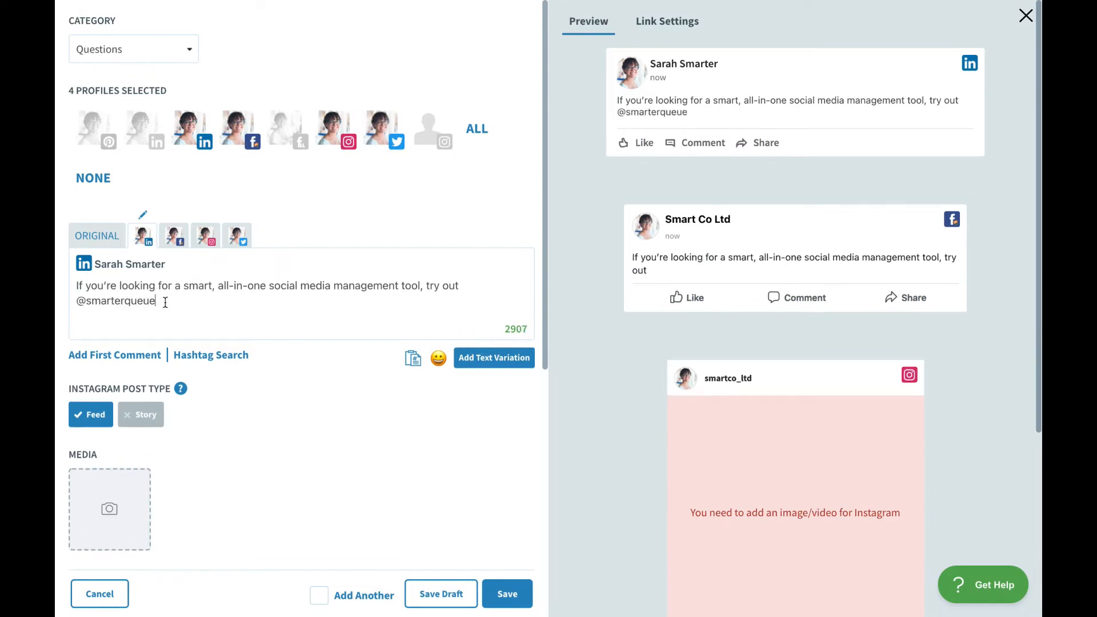
{"action": "type", "text": "SmarterQueue"}
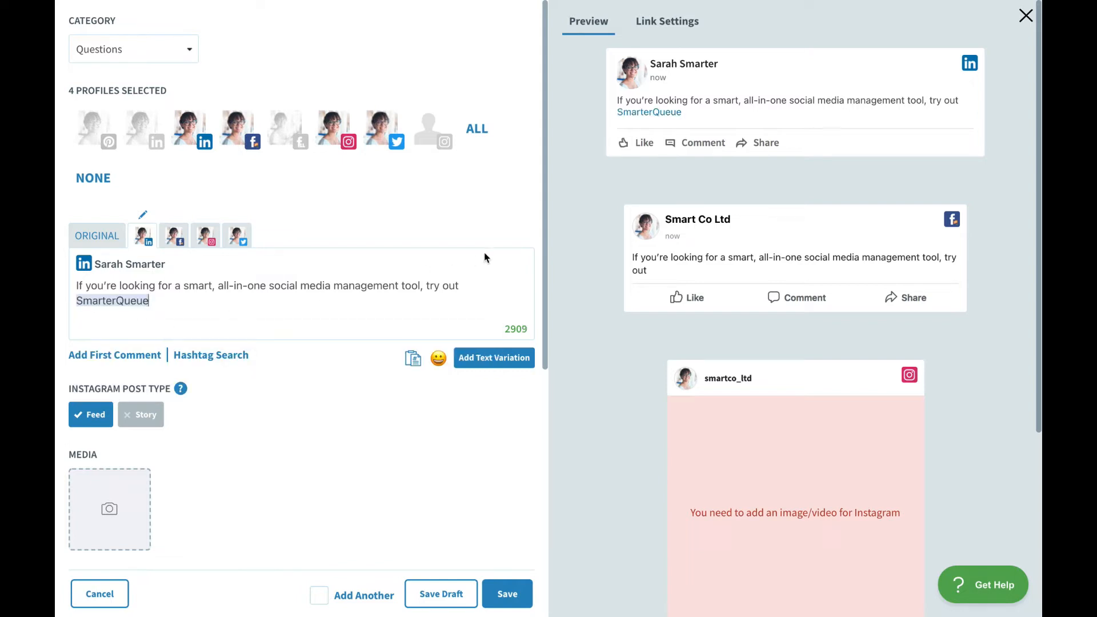
{"action": "mouse_move", "coordinate": [682, 115]}
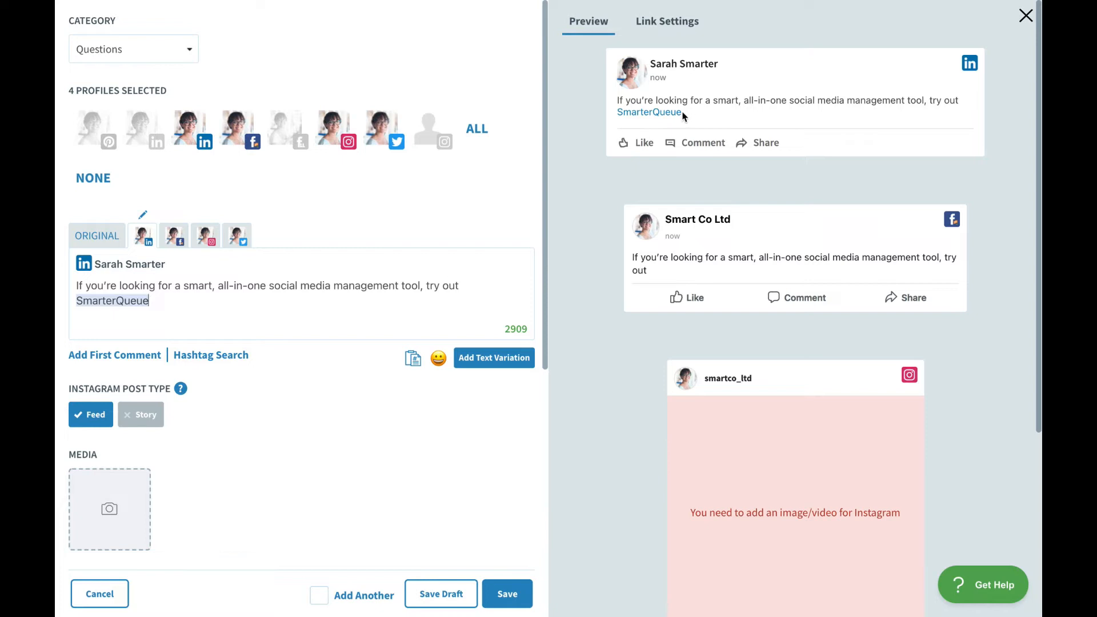
{"action": "mouse_move", "coordinate": [617, 117]}
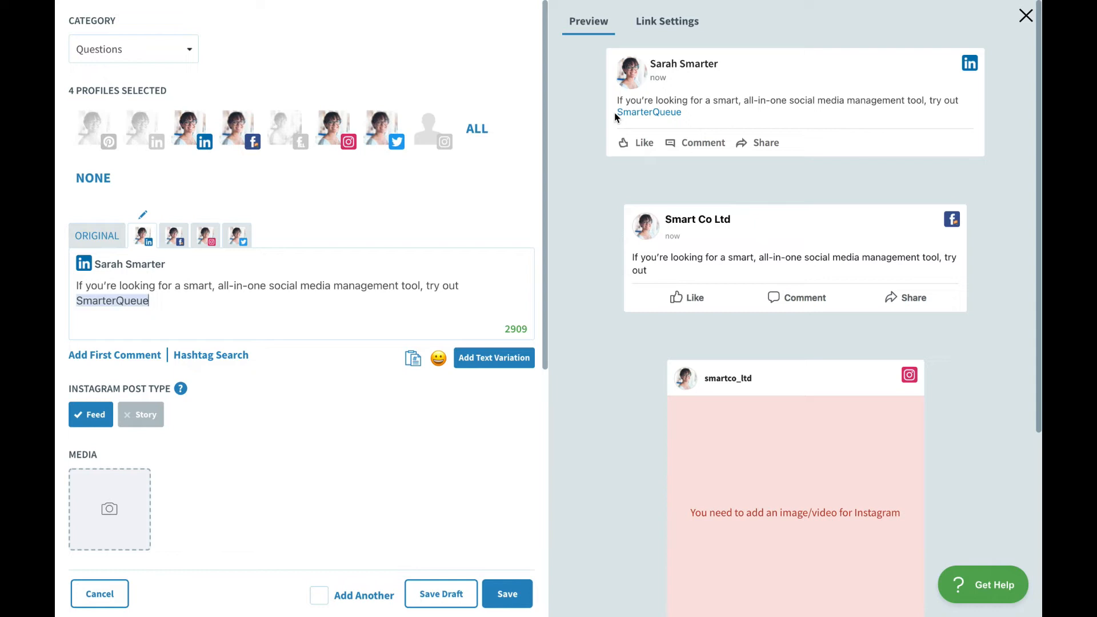
{"action": "mouse_move", "coordinate": [174, 236]}
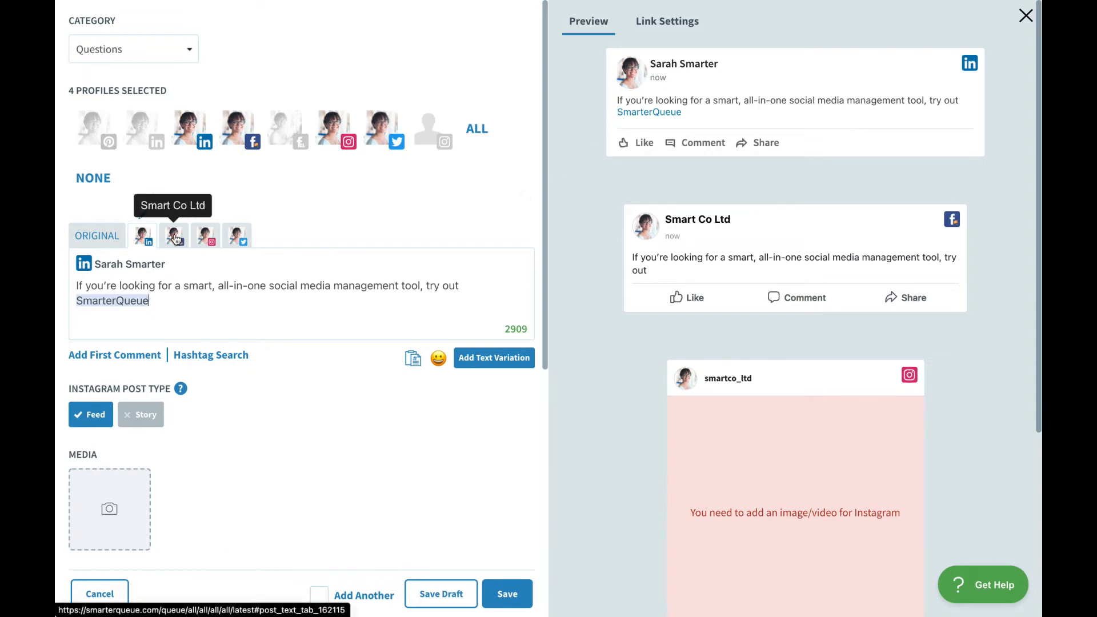
{"action": "left_click", "coordinate": [173, 235]}
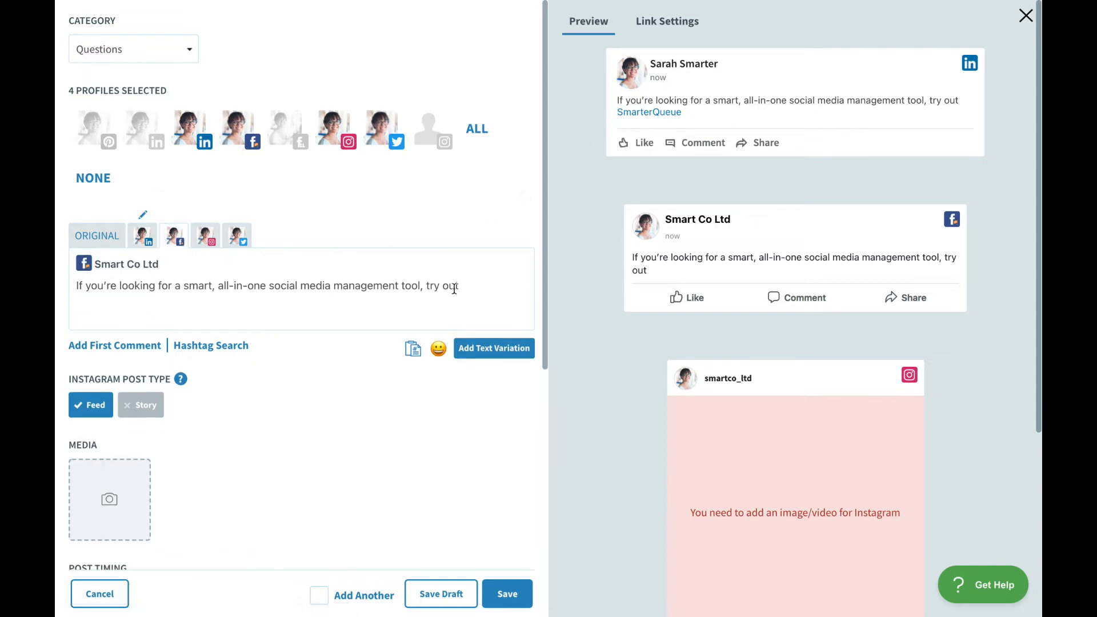
{"action": "type", "text": "@"}
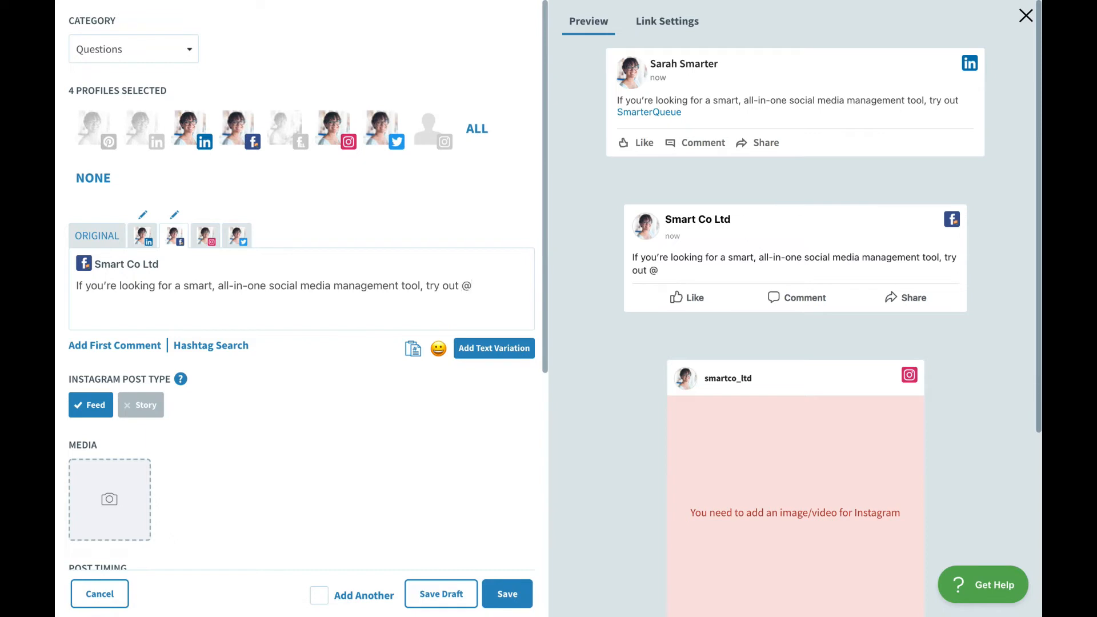
{"action": "type", "text": "smarterqueue"}
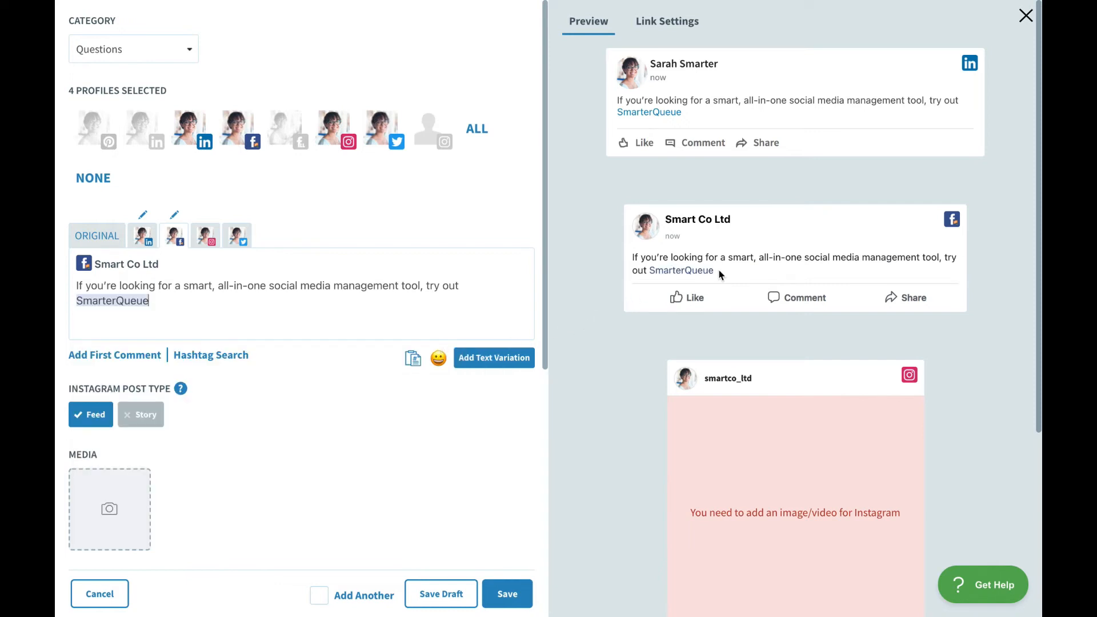
{"action": "mouse_move", "coordinate": [647, 273]}
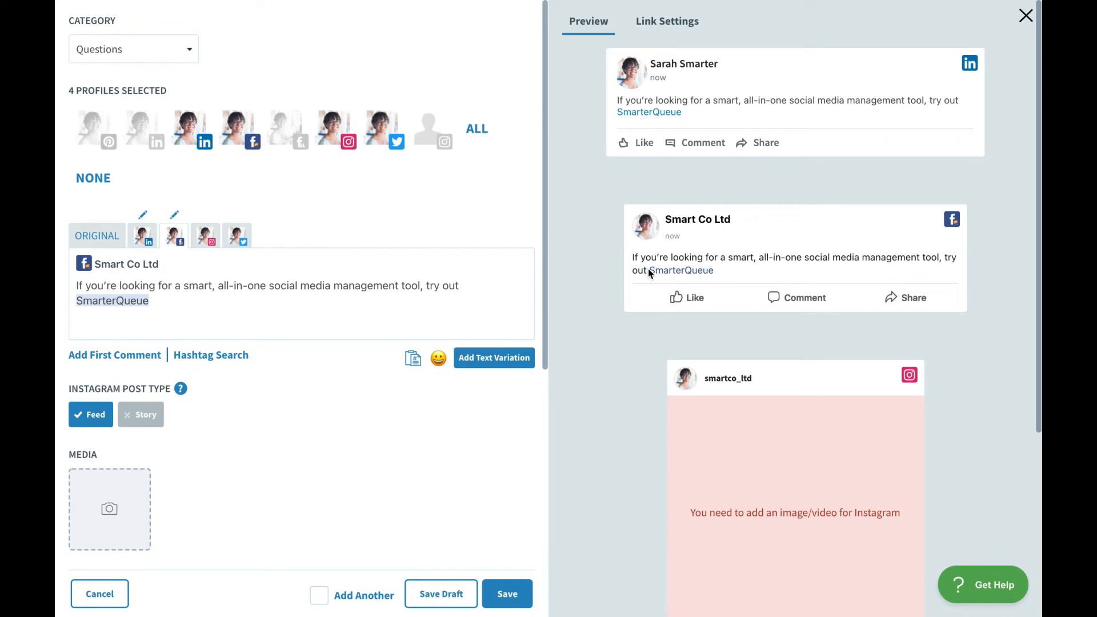
{"action": "left_click", "coordinate": [205, 236]}
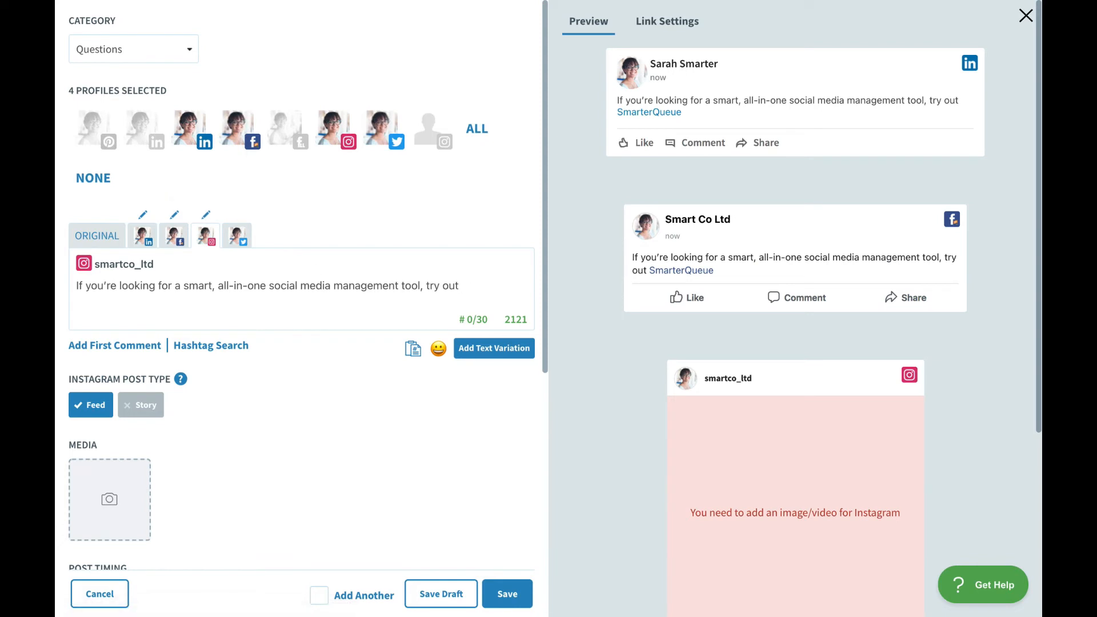
{"action": "type", "text": "@smarterqueue"}
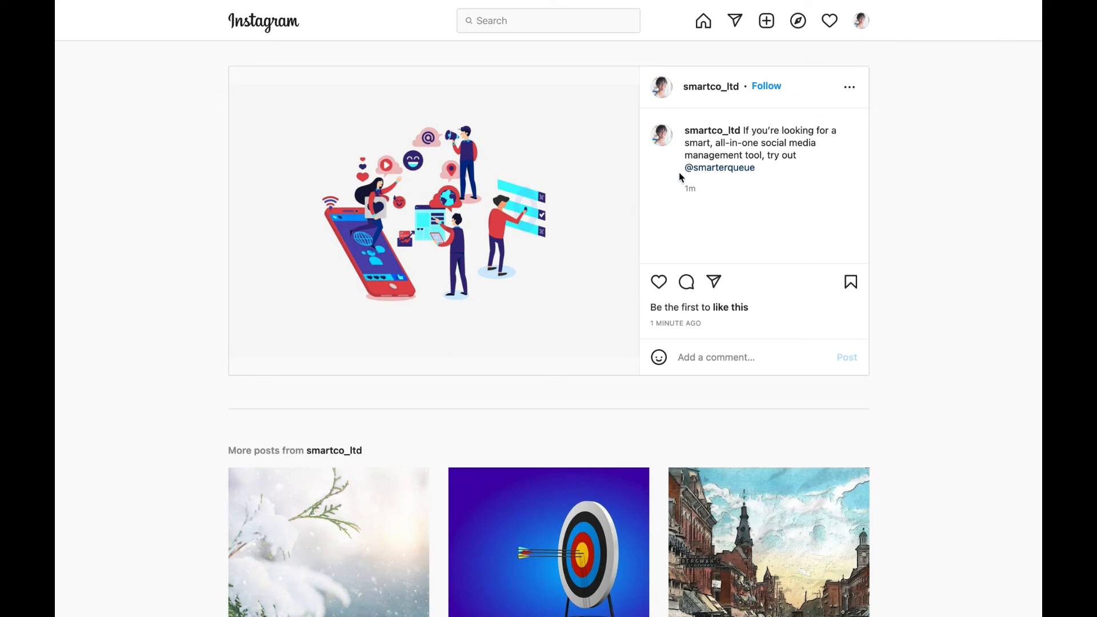
{"action": "mouse_move", "coordinate": [724, 169]}
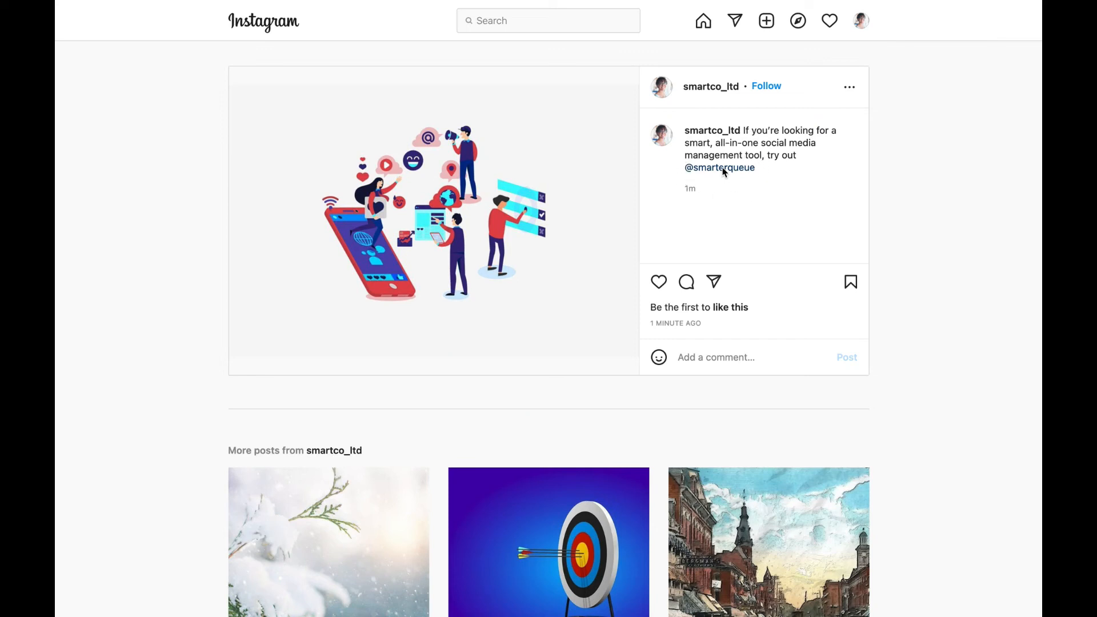
{"action": "left_click", "coordinate": [719, 167]}
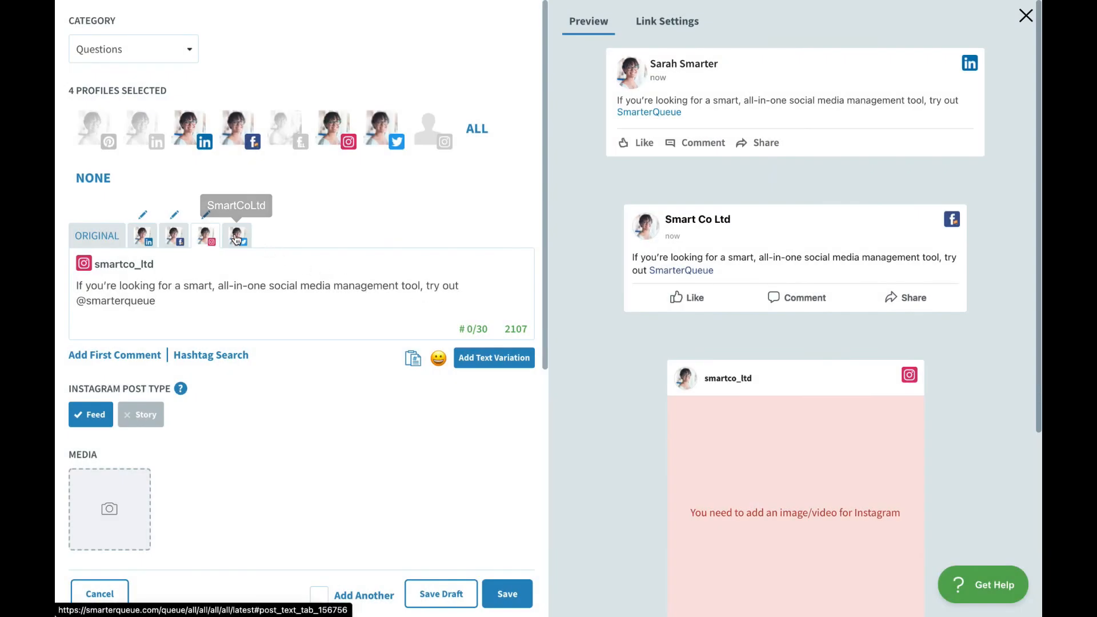
{"action": "left_click", "coordinate": [237, 235]}
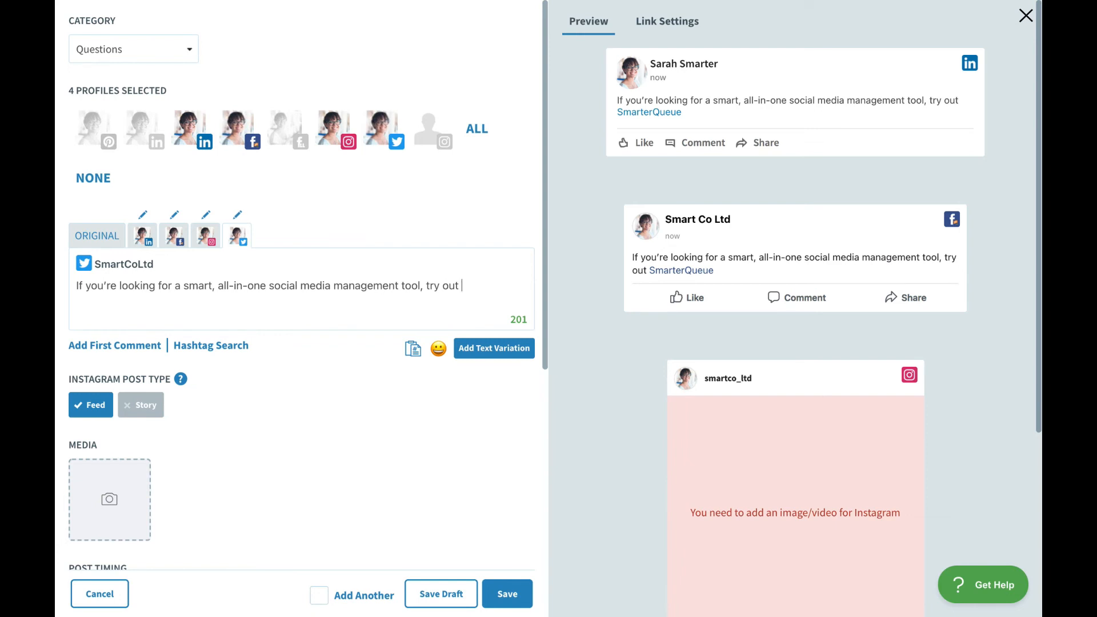
{"action": "type", "text": "@sm"}
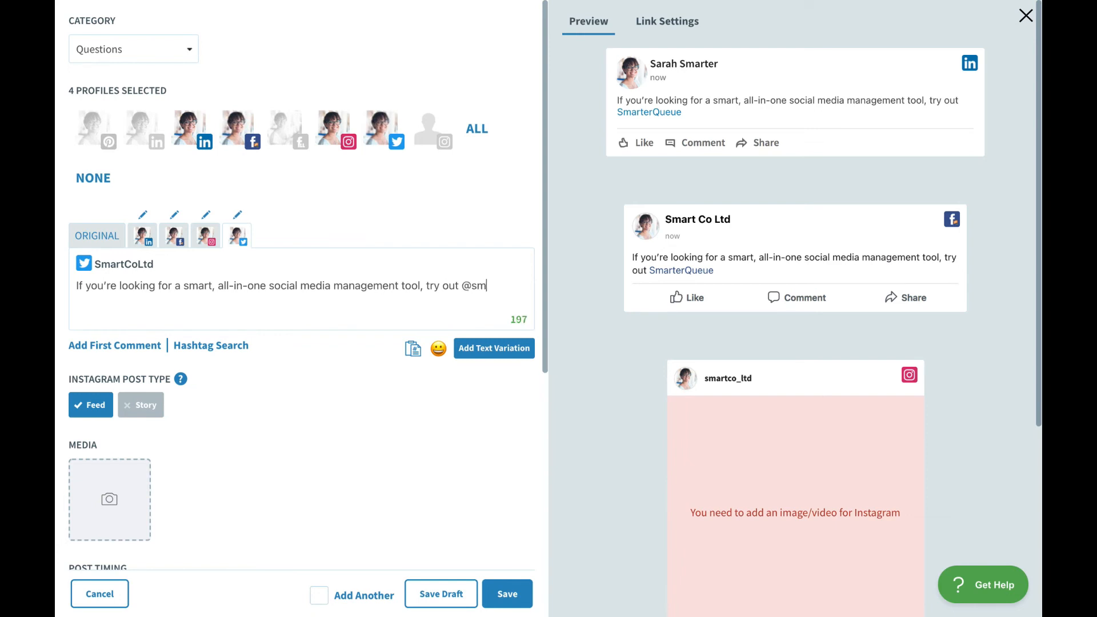
{"action": "type", "text": "arterqueue"}
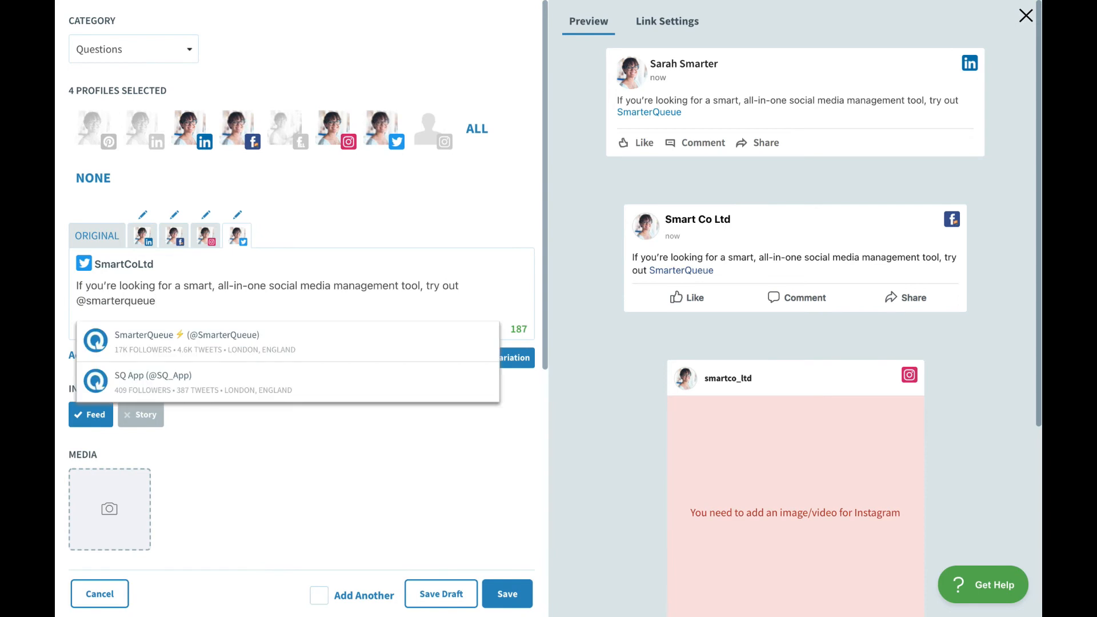
{"action": "mouse_move", "coordinate": [411, 346]}
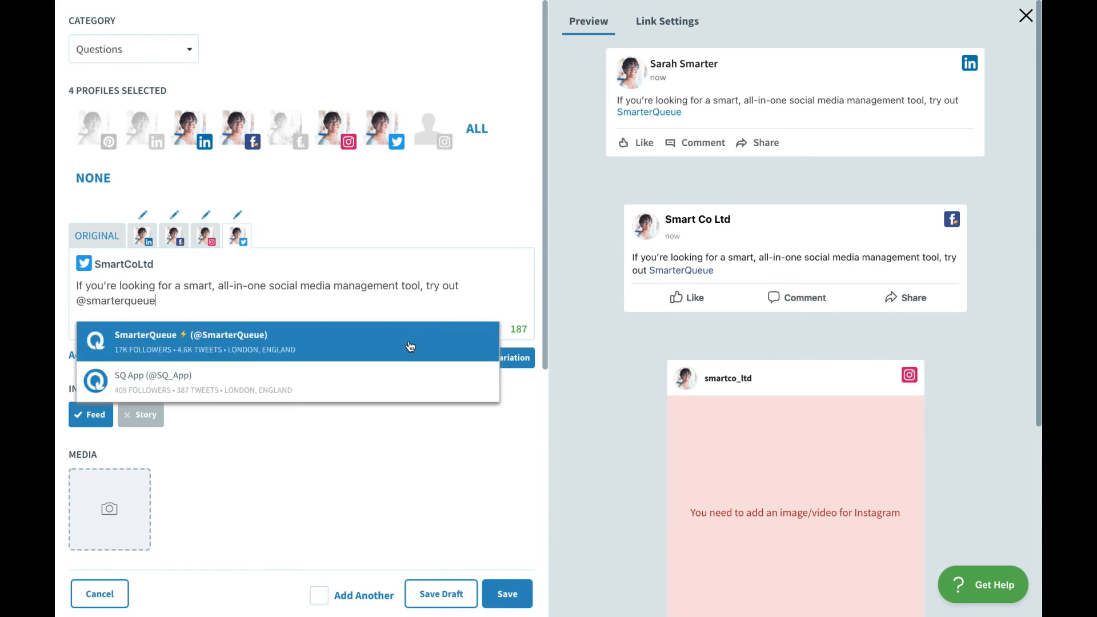
{"action": "left_click", "coordinate": [286, 342]}
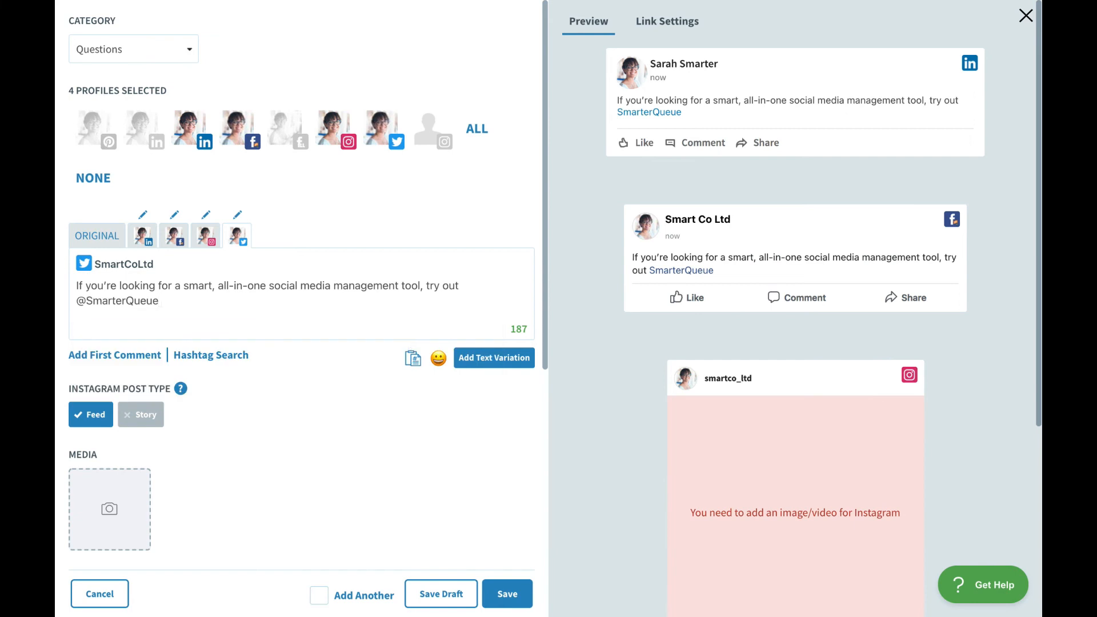
{"action": "type", "text": "@socialmedia"}
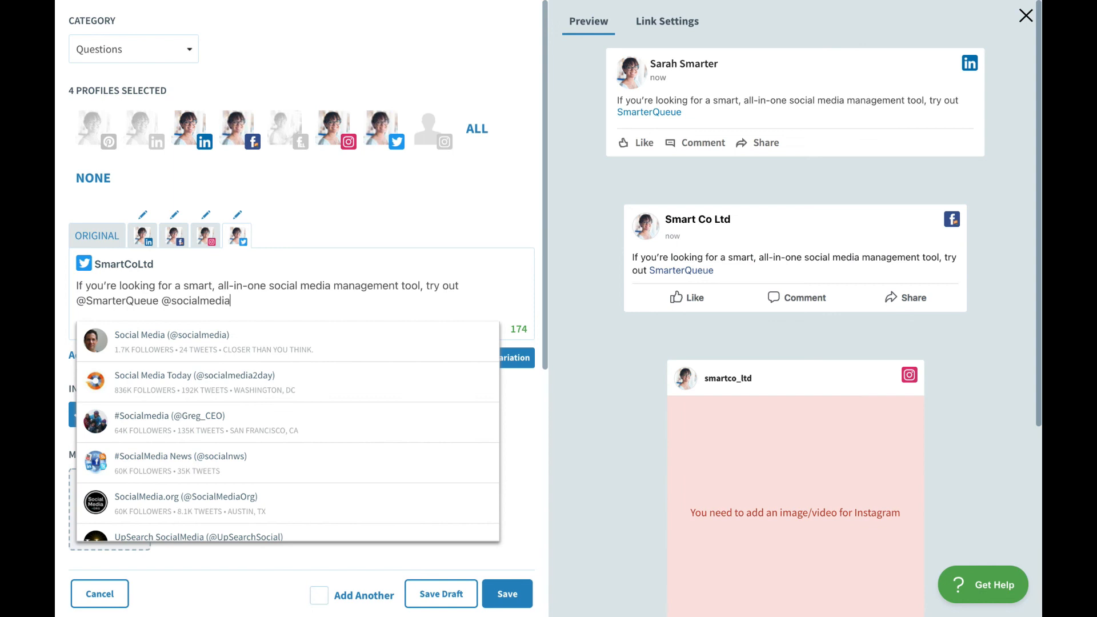
{"action": "left_click", "coordinate": [194, 375]}
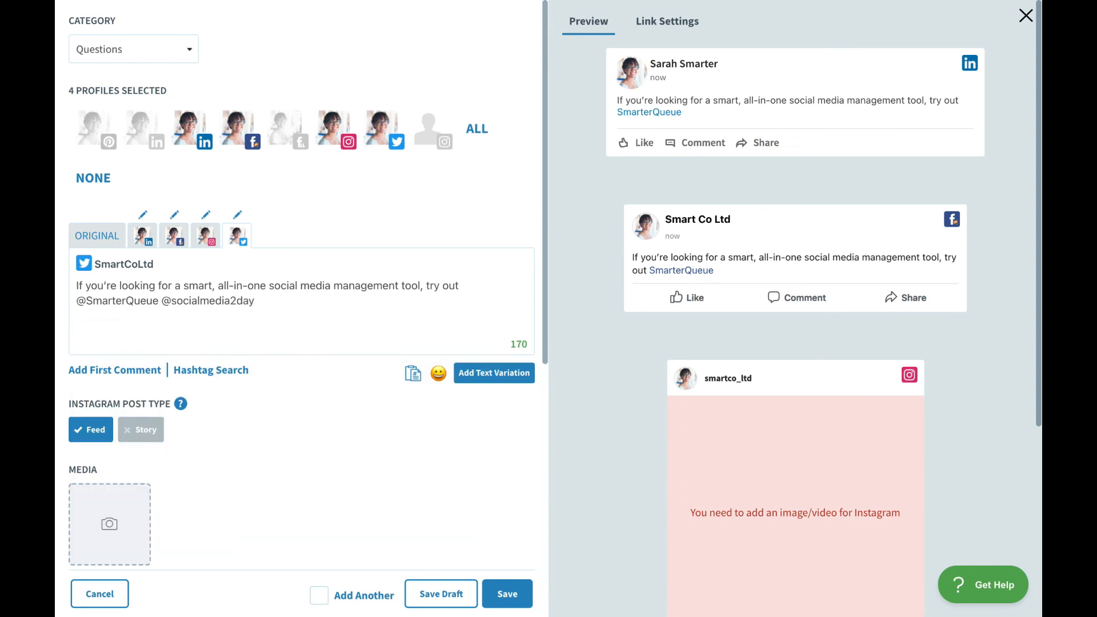
{"action": "left_click", "coordinate": [412, 373]}
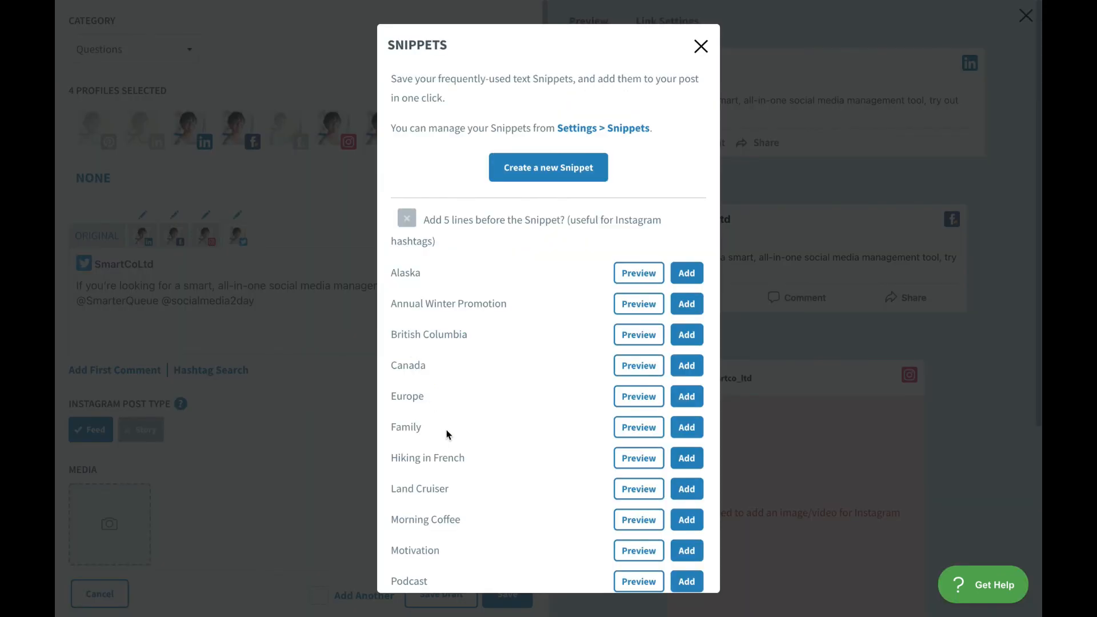
{"action": "scroll", "scroll_direction": "down", "scroll_amount": 3}
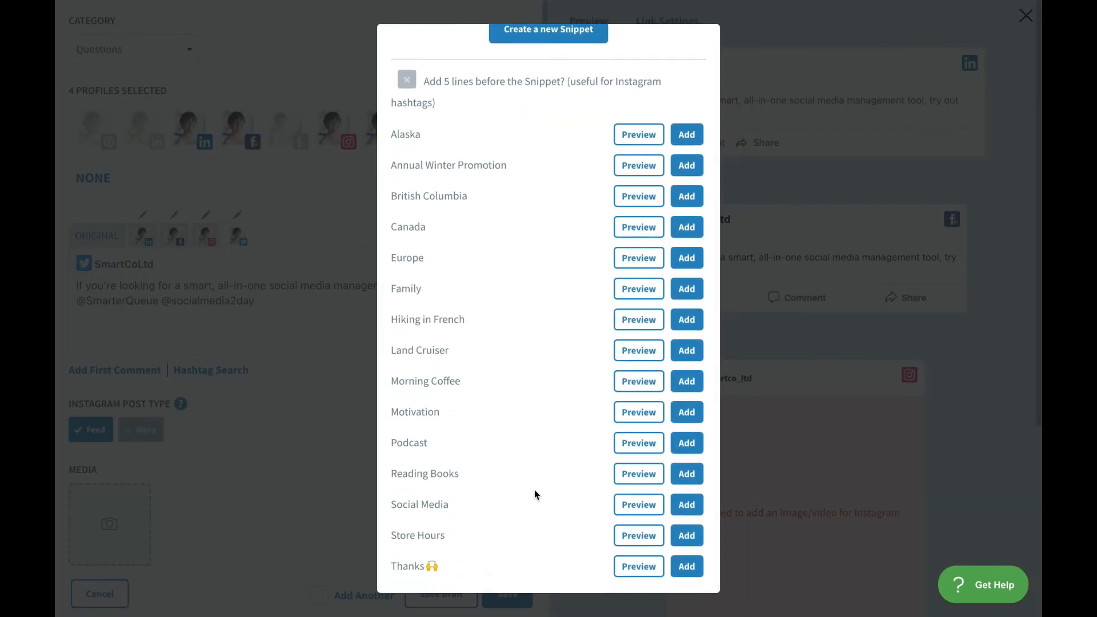
{"action": "left_click", "coordinate": [1026, 15]}
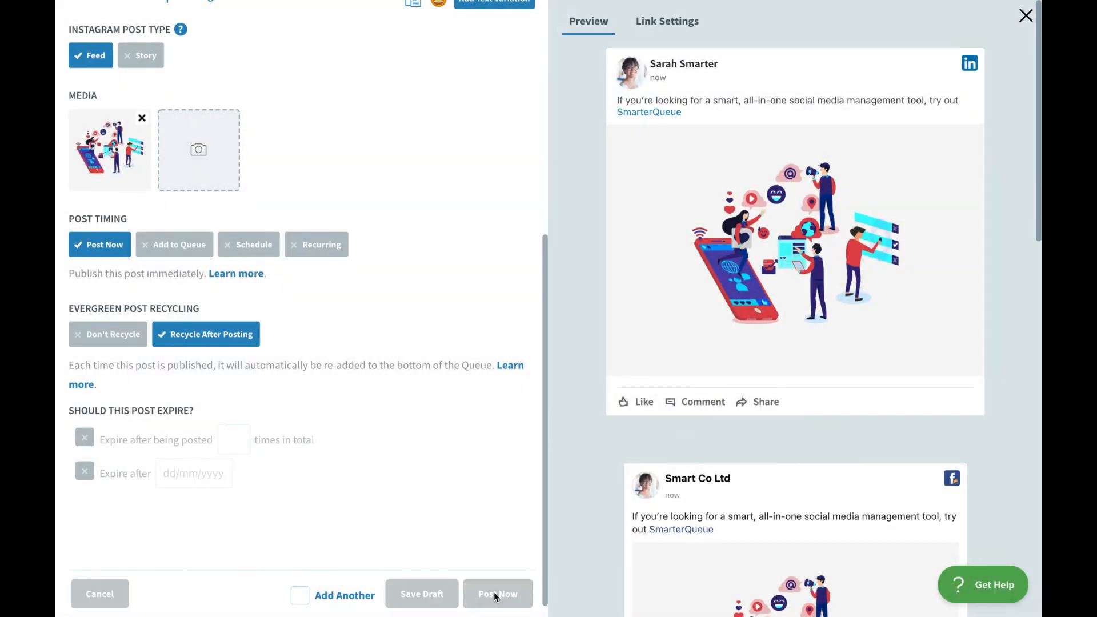
Publish the post immediately to all four selected profiles
{"action": "left_click", "coordinate": [497, 593]}
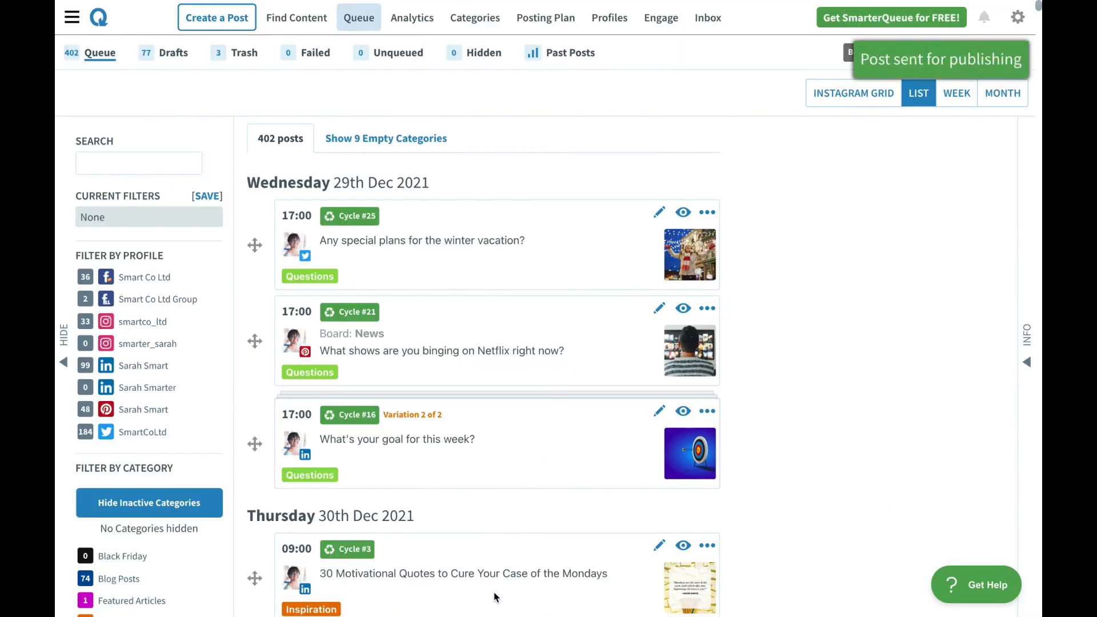